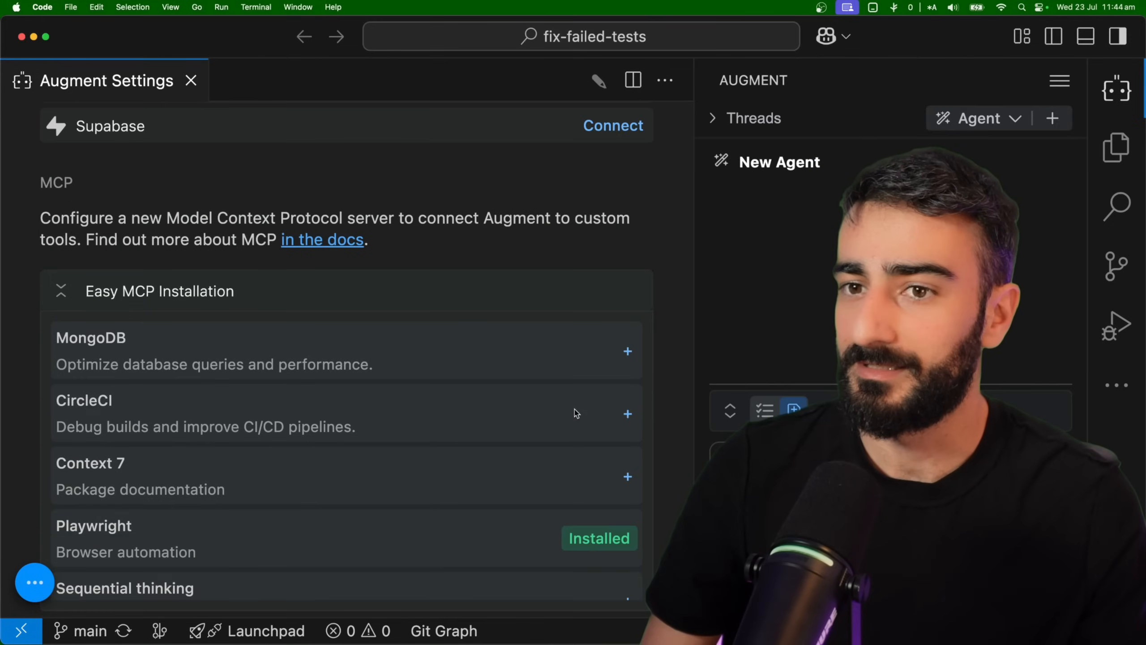
Step: Open the CircleCI setup form under Easy MCP Installation in Augment settings
click(627, 414)
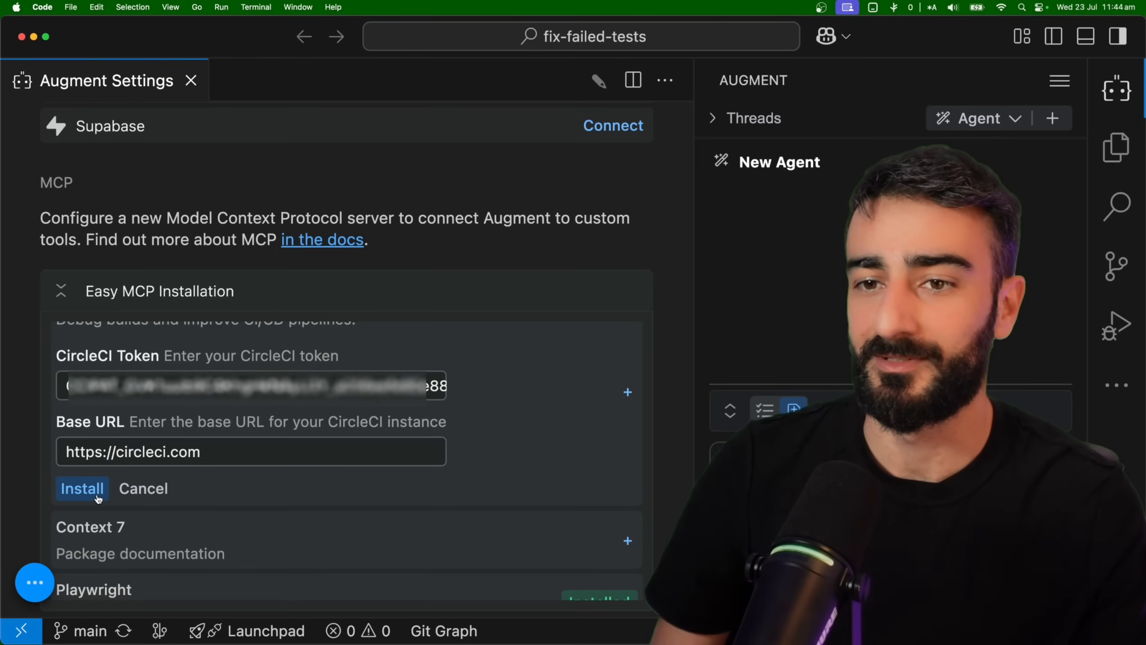
Step: Install the CircleCI MCP server and expand its list of 12 tools
click(81, 489)
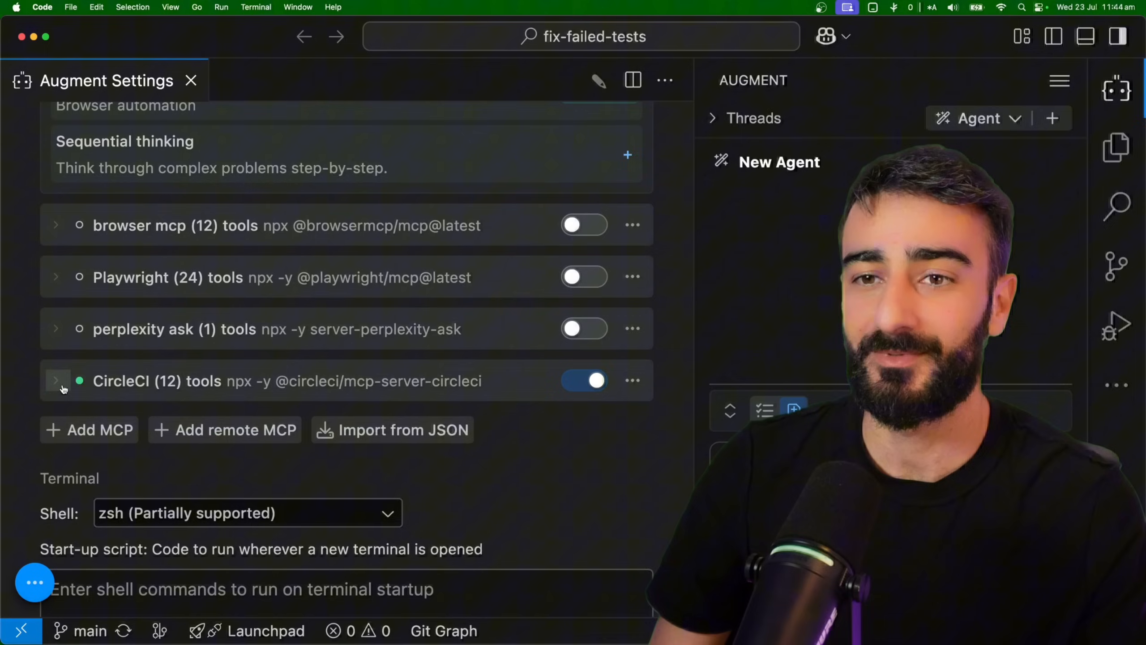
click(56, 381)
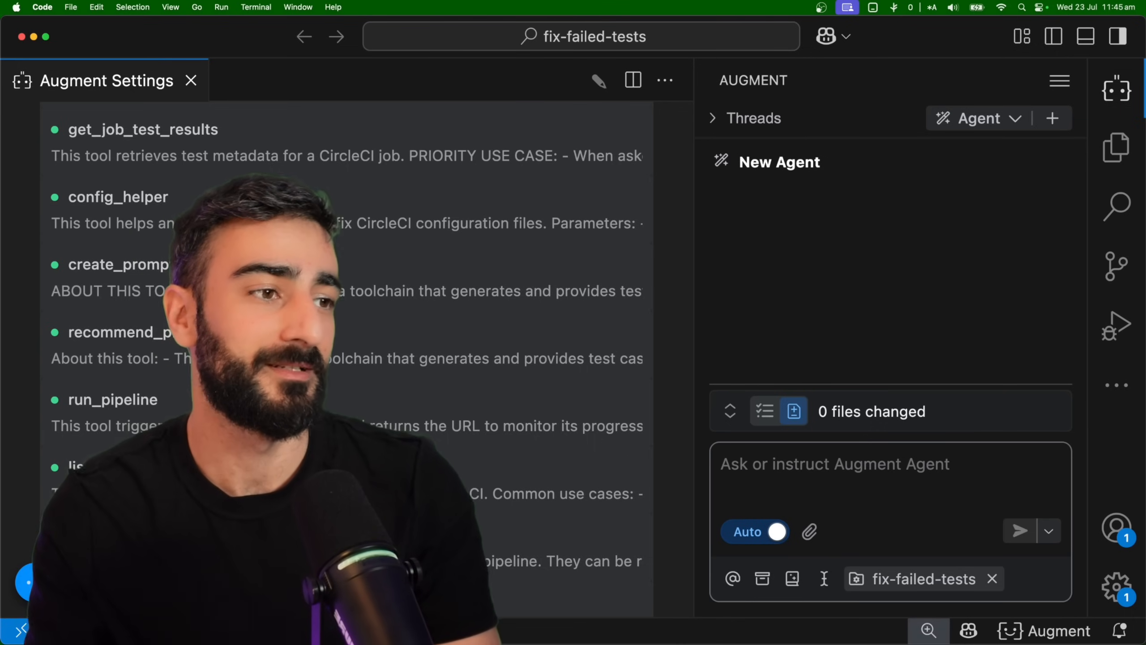
Step: Ask the Augment agent to run the CircleCI pipeline, then open the triggered pipeline link
text(run the circle ci p)
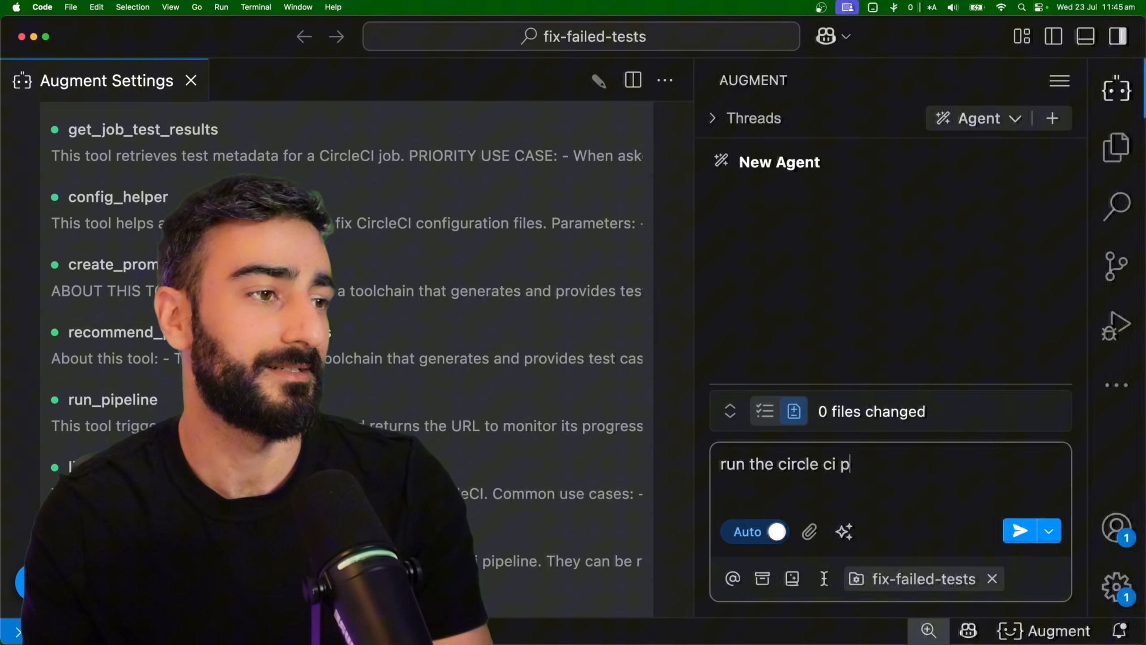
click(1019, 532)
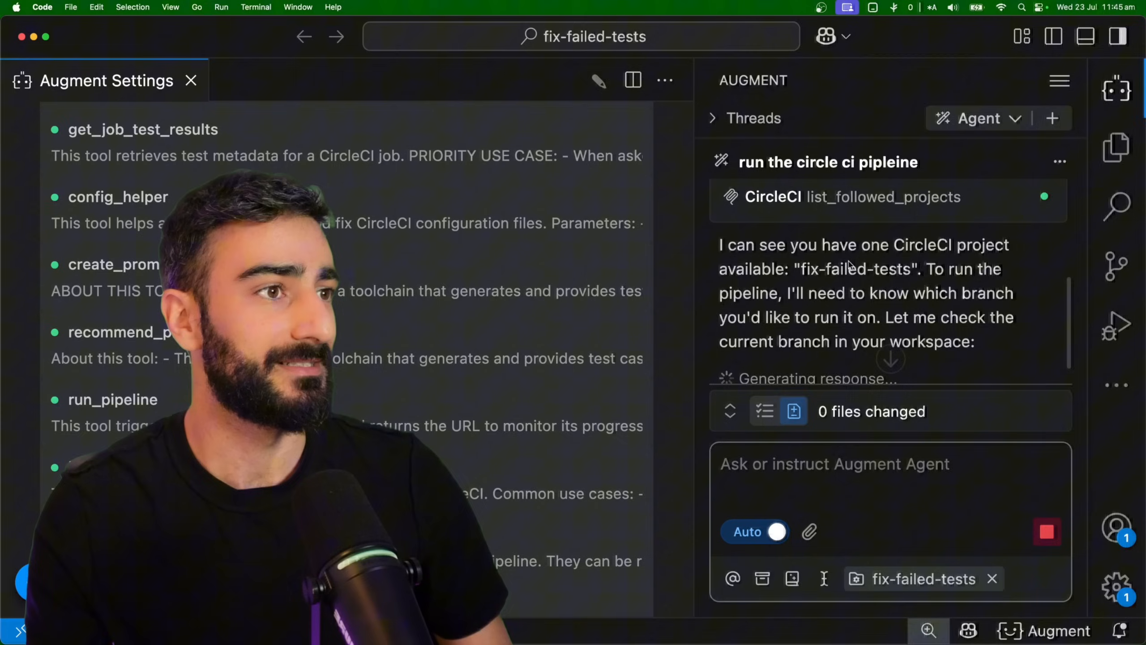
click(773, 196)
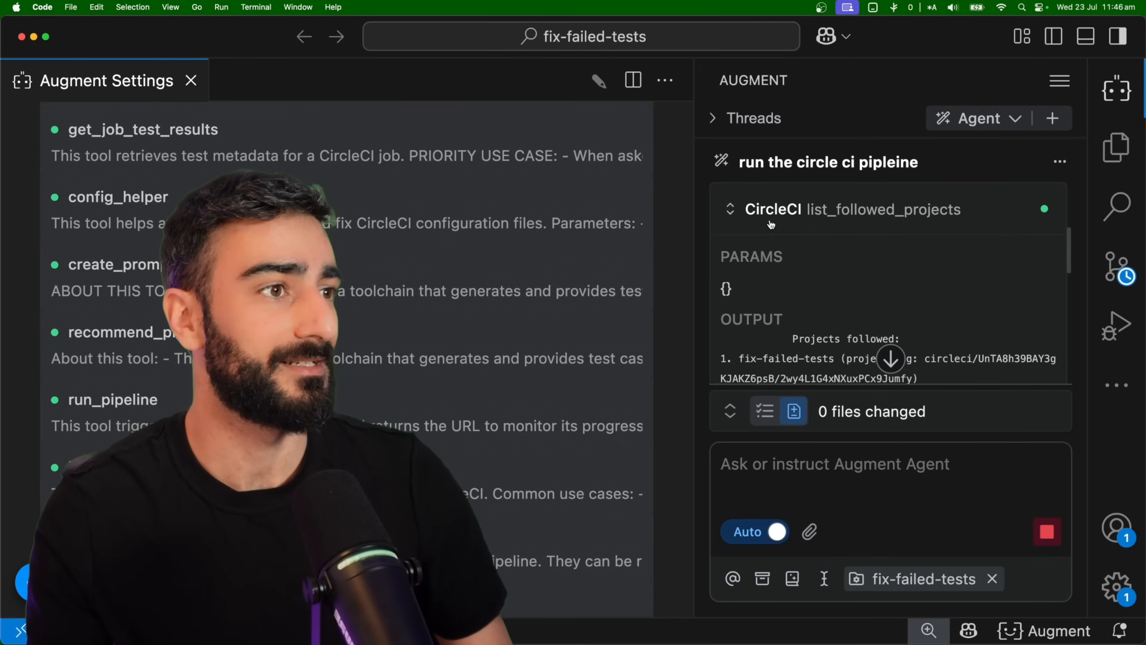
scroll(down, 3)
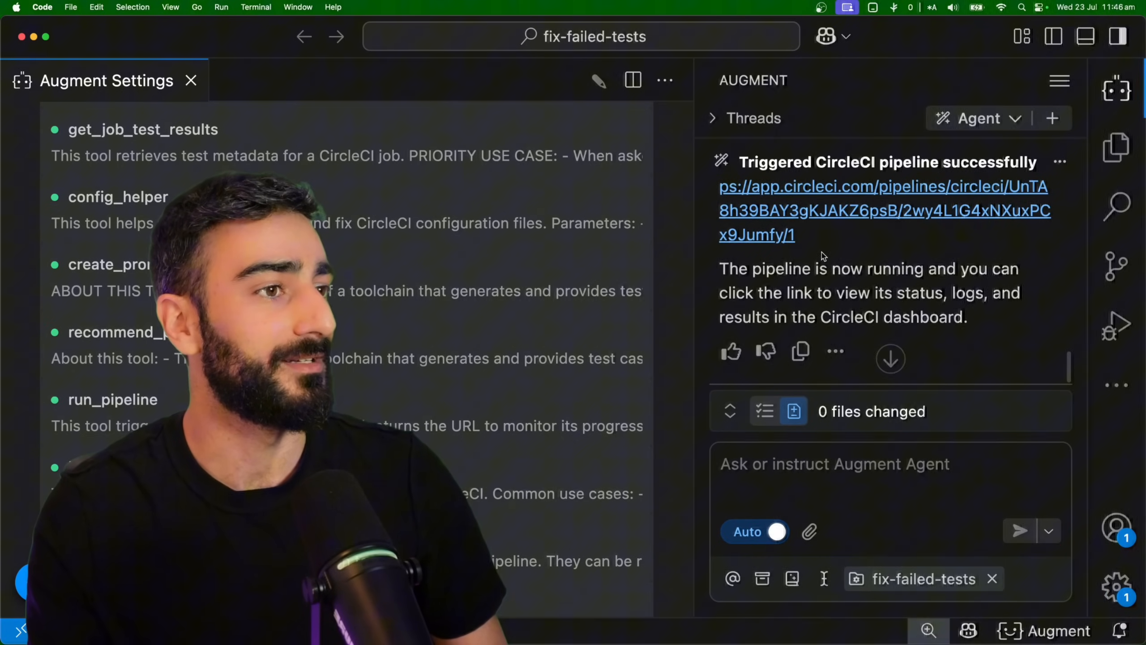
click(885, 210)
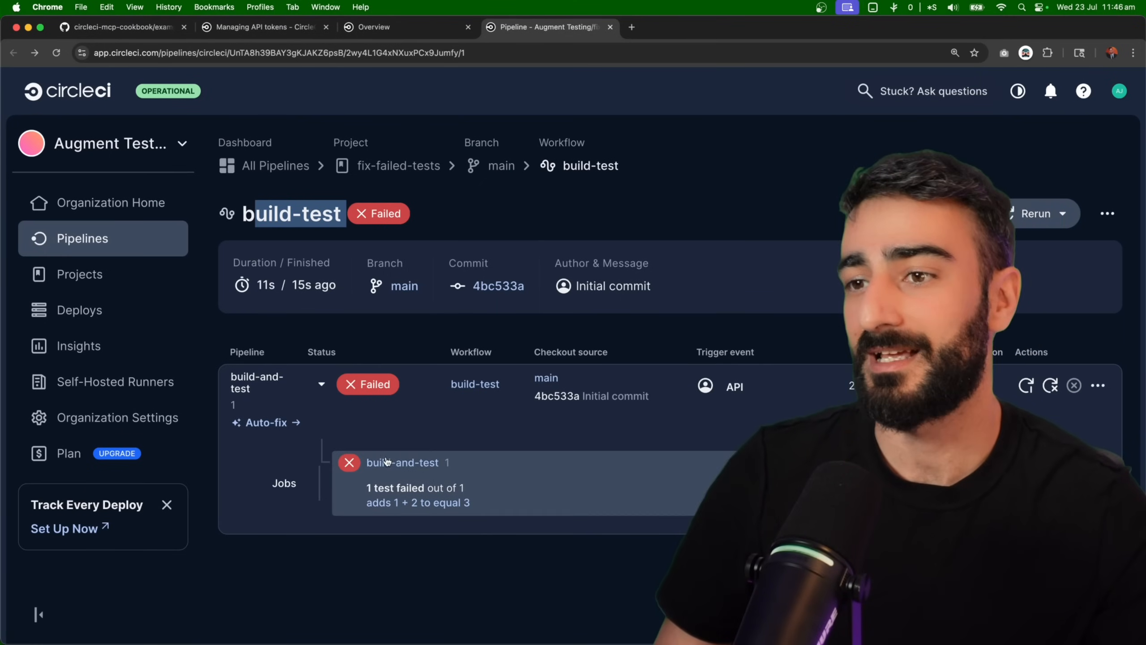
Step: Open the failed build-and-test job and review the sum test expecting 3 but receiving -1
click(402, 463)
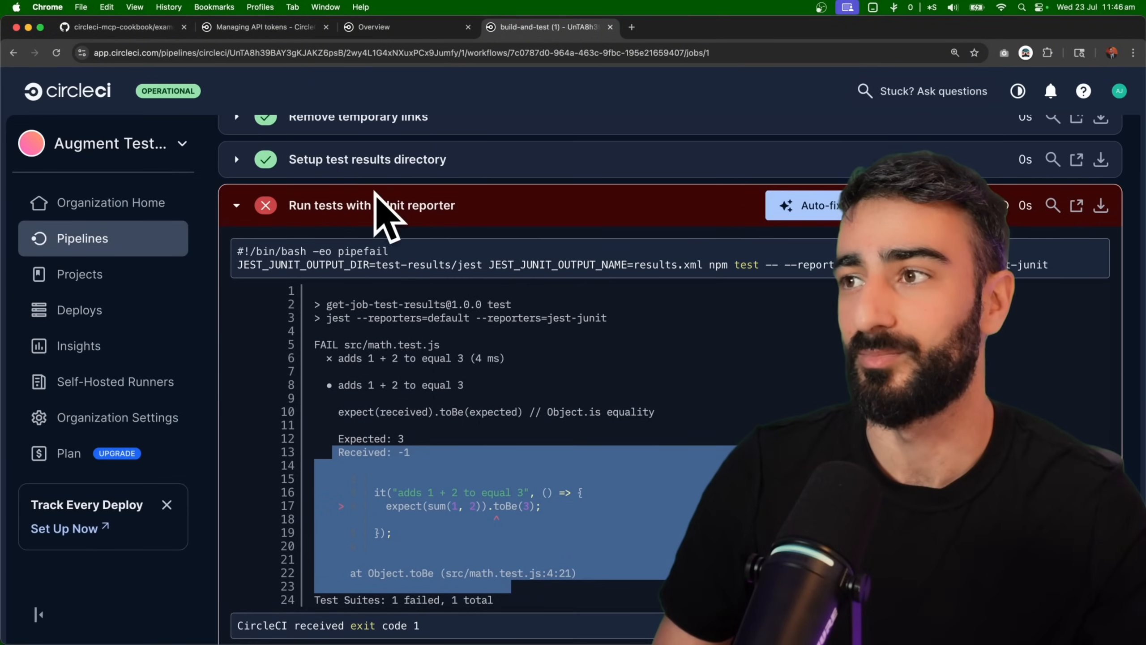
scroll(down, 3)
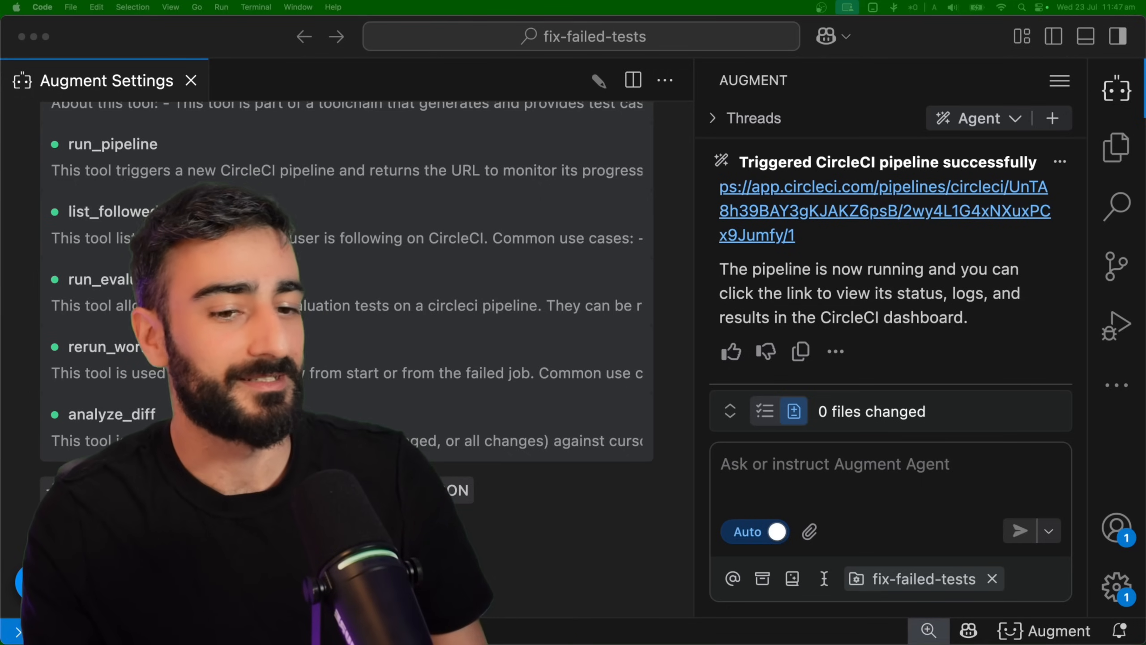
Step: Ask the Augment agent to 'fix the failed tests in ci' and review its summary
text(fix the f)
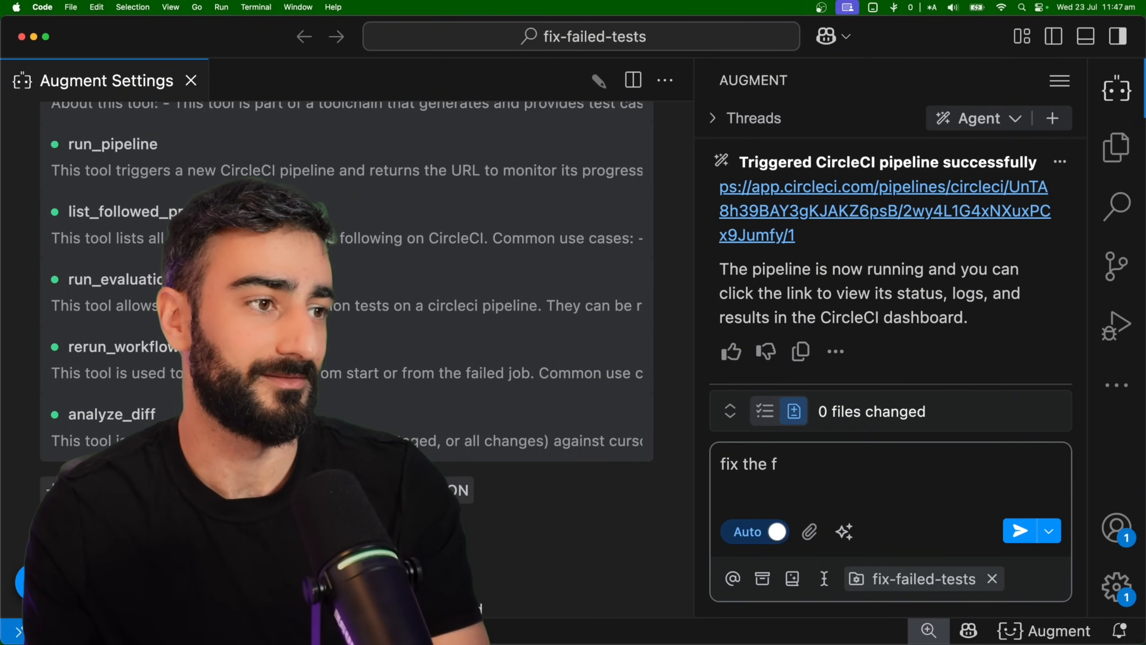
text(ailed tests in ci)
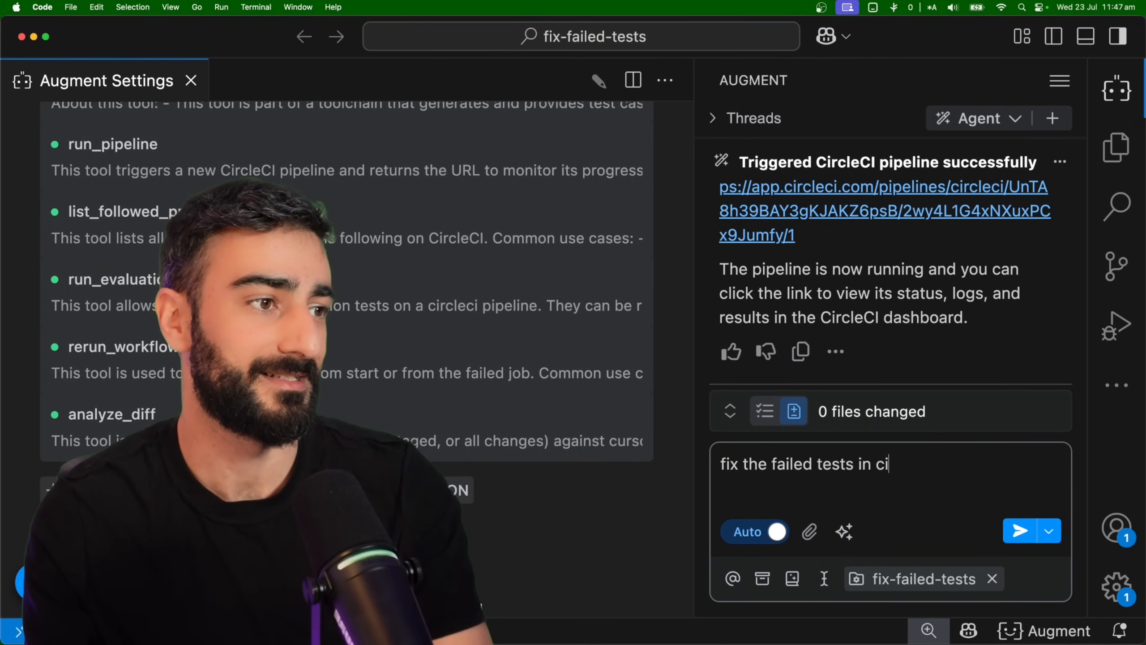
click(1019, 531)
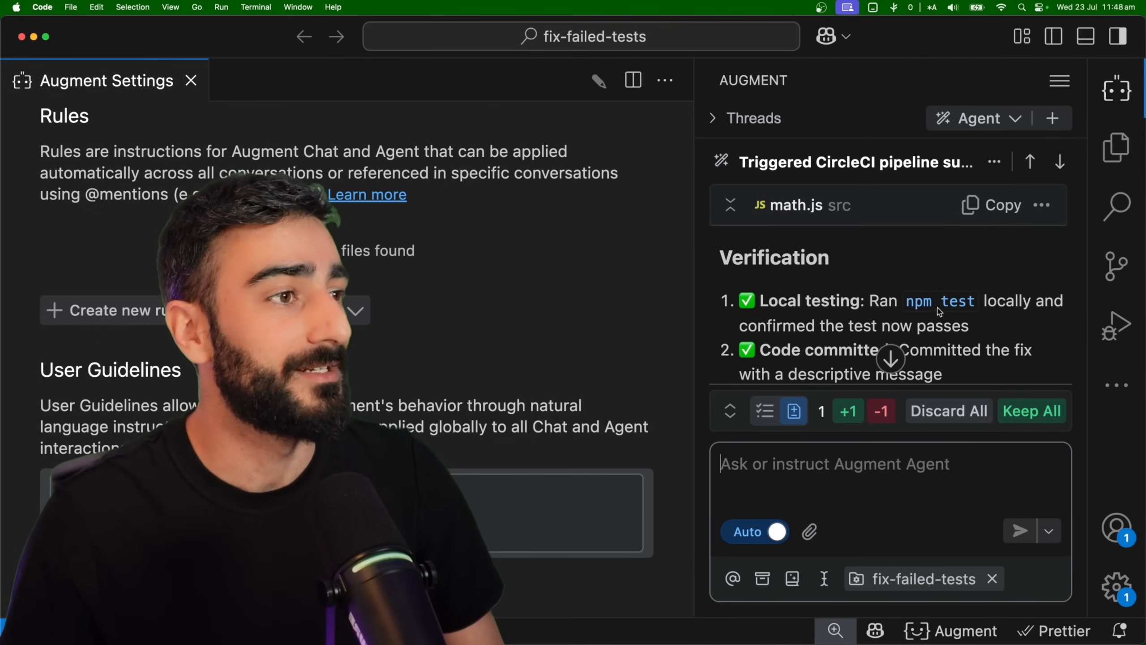
scroll(down, 3)
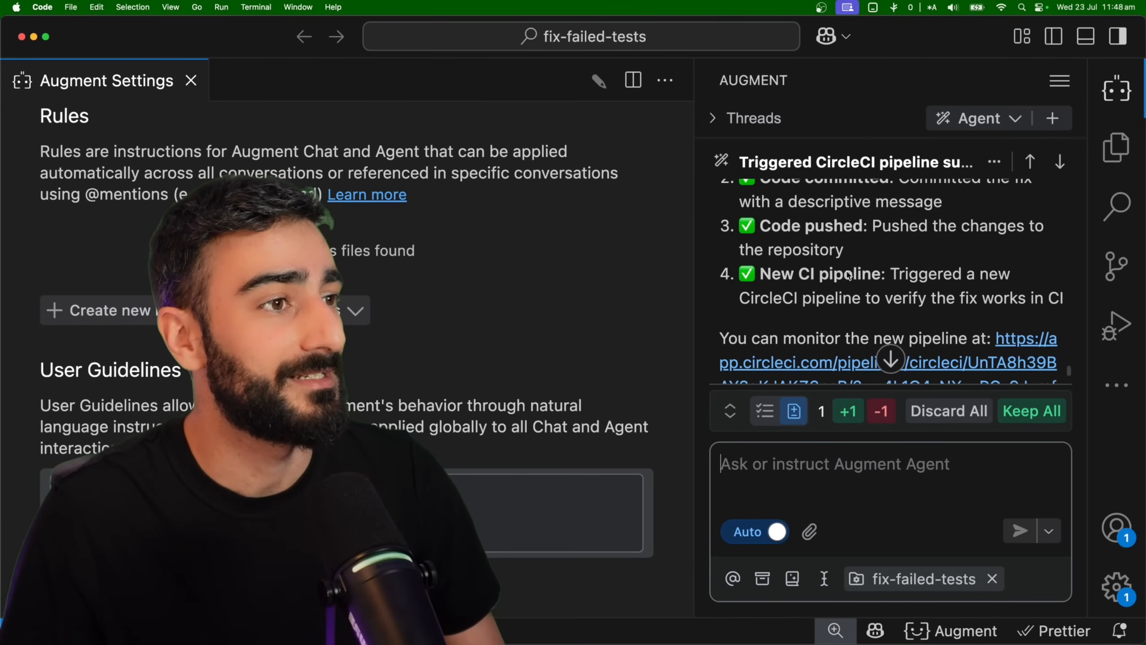